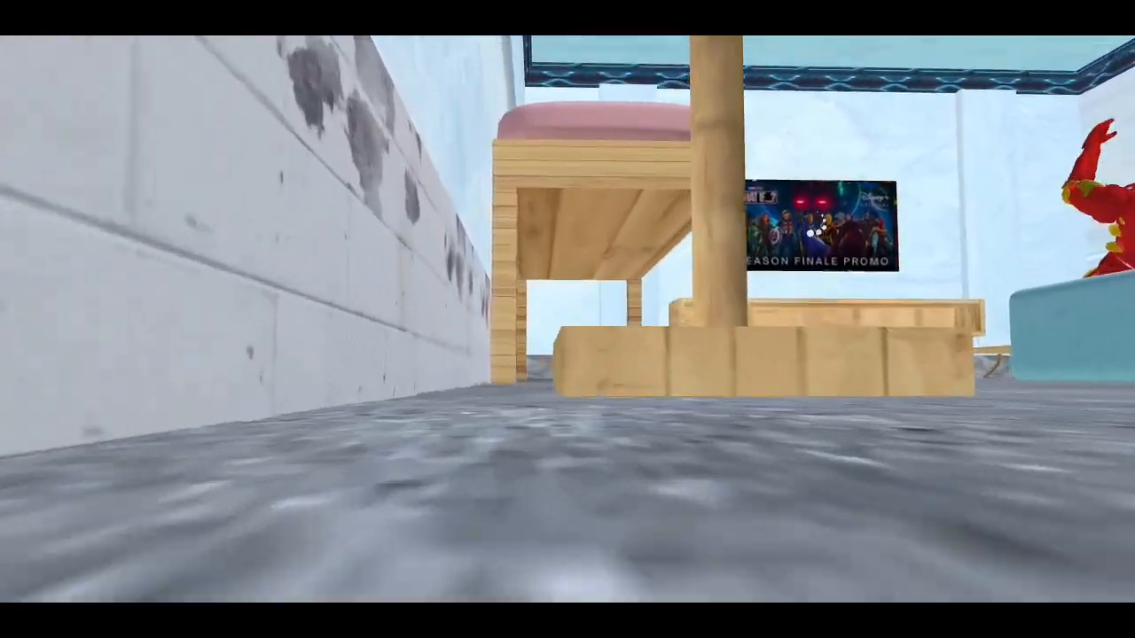
mouse_move(568, 319)
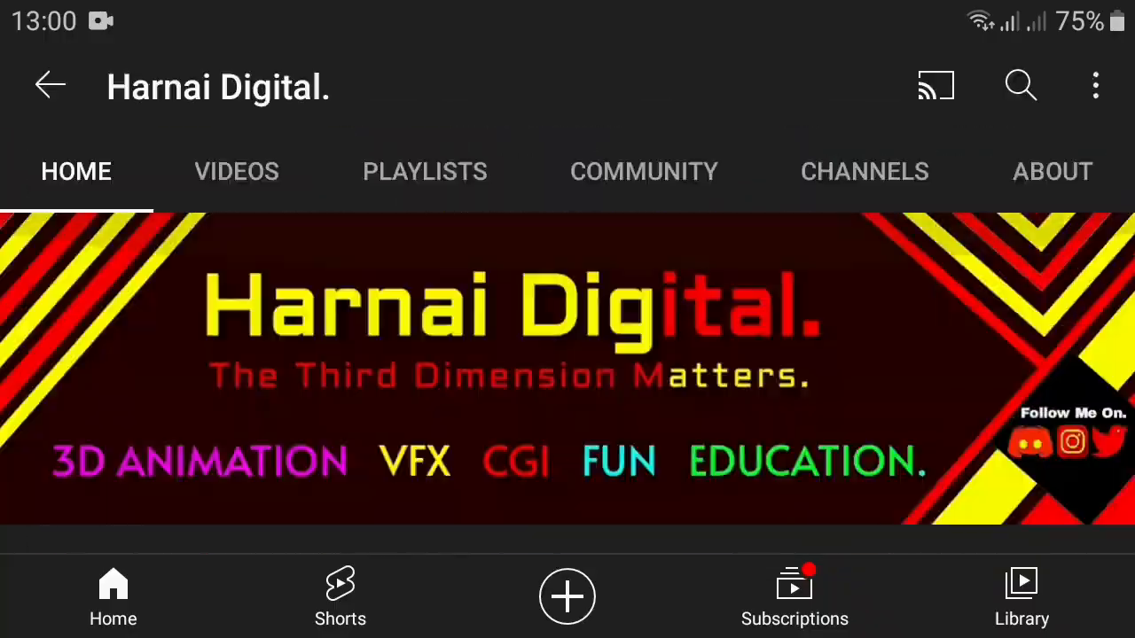
scroll(down, 3)
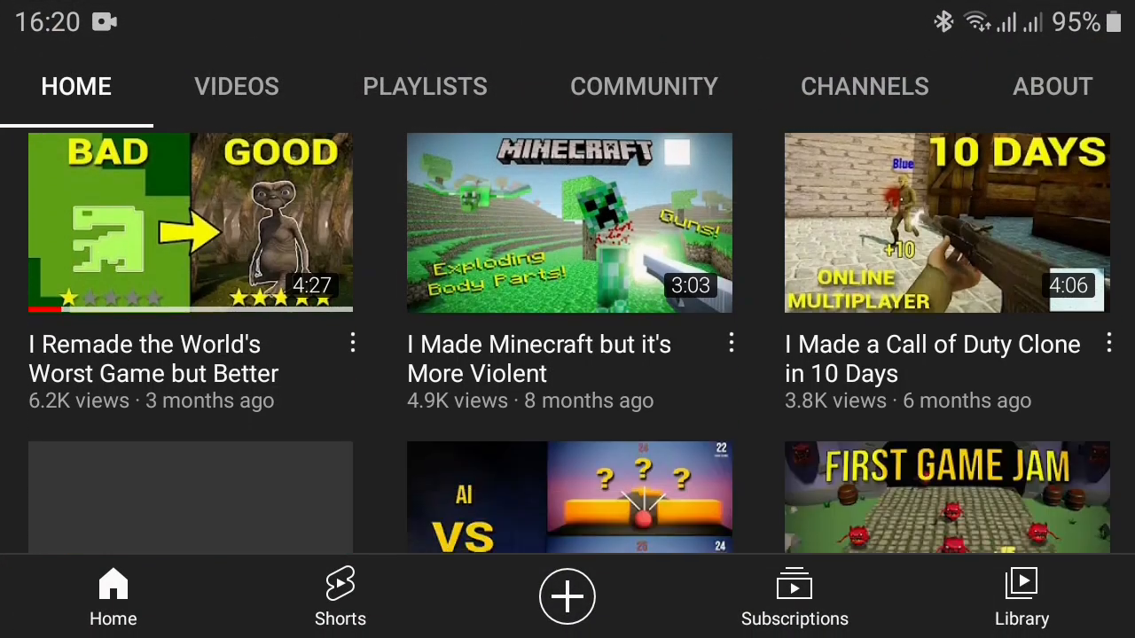
scroll(down, 3)
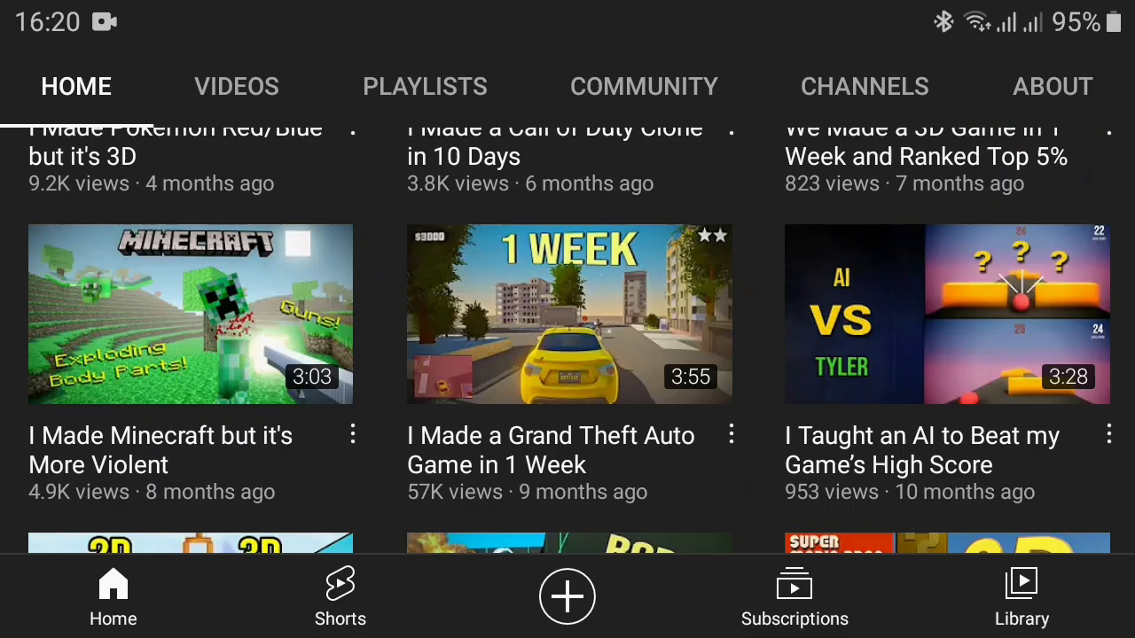